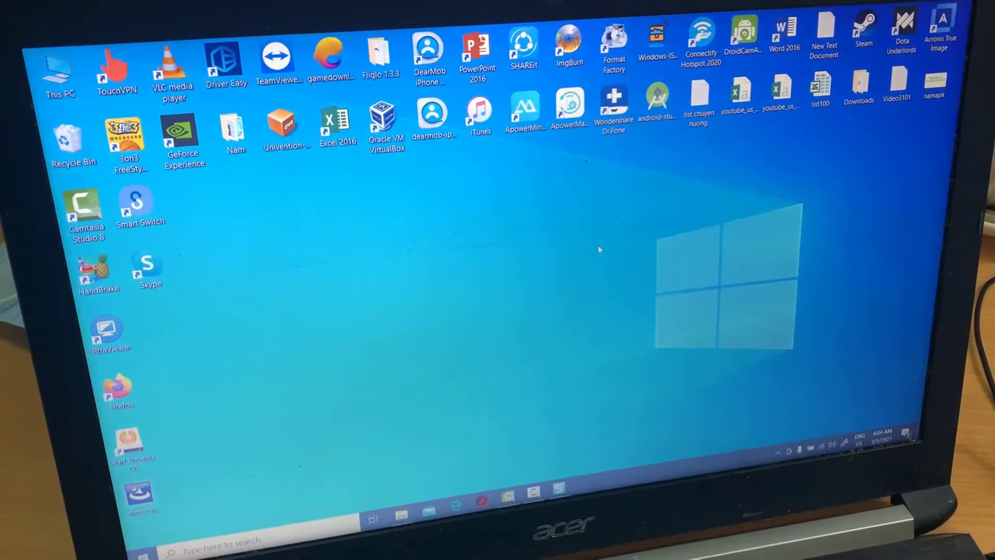
{"action": "mouse_move", "coordinate": [678, 285]}
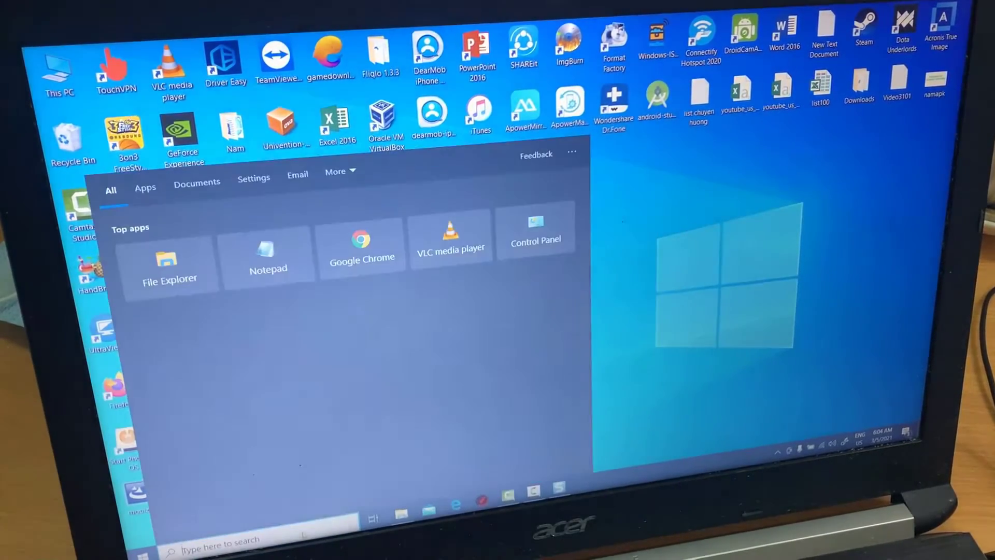
Step: Search for cmd and launch Command Prompt from the best match
{"action": "type", "text": "cmd"}
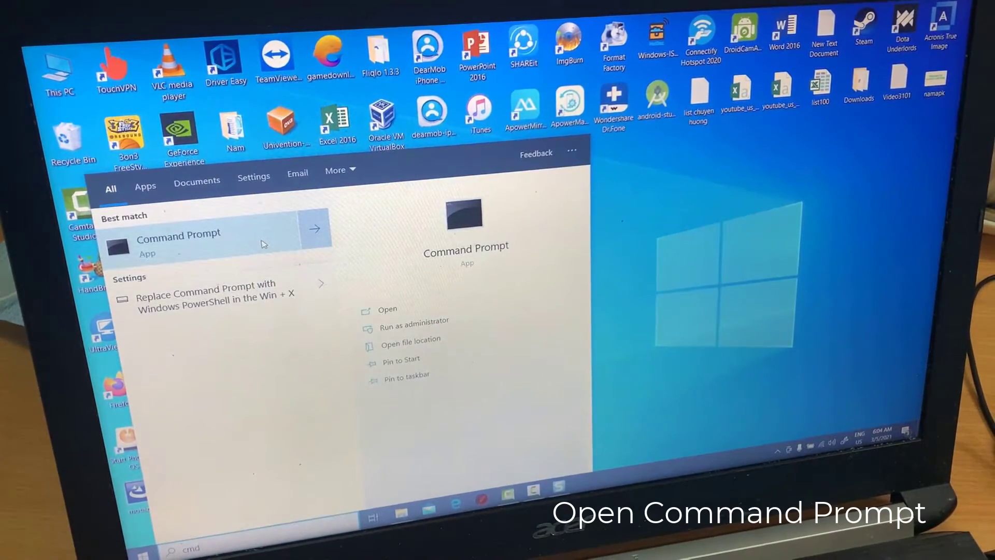
{"action": "left_click", "coordinate": [413, 320]}
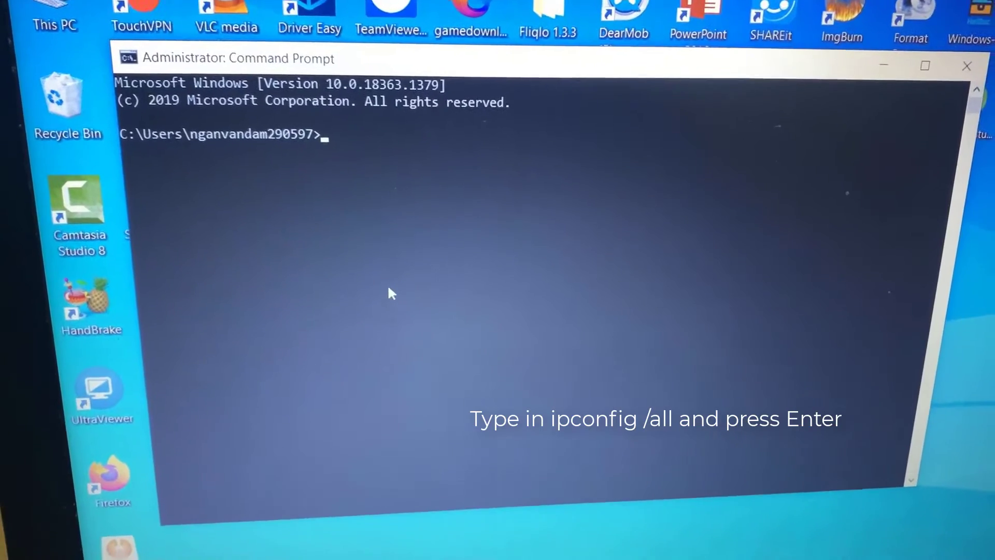
{"action": "type", "text": "i"}
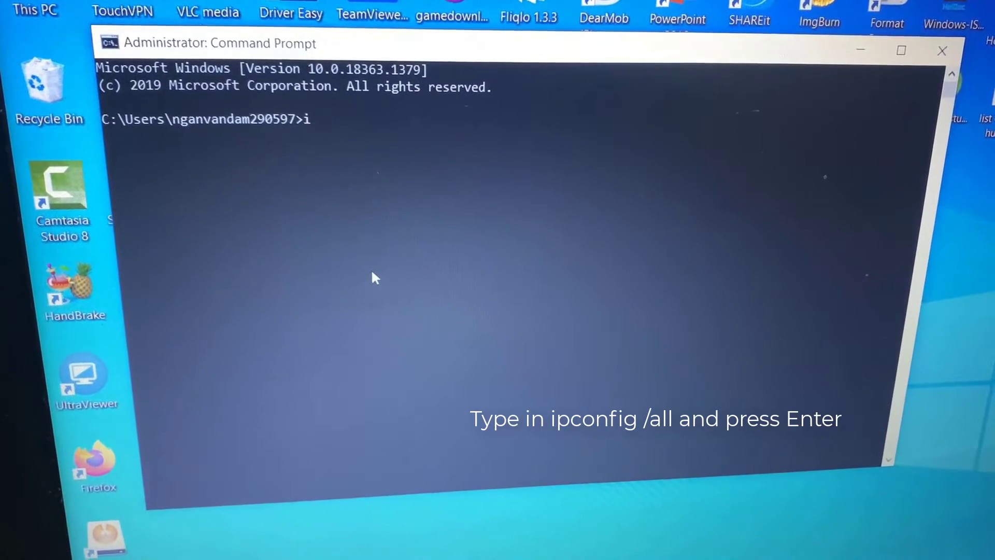
{"action": "type", "text": "pconfig/a"}
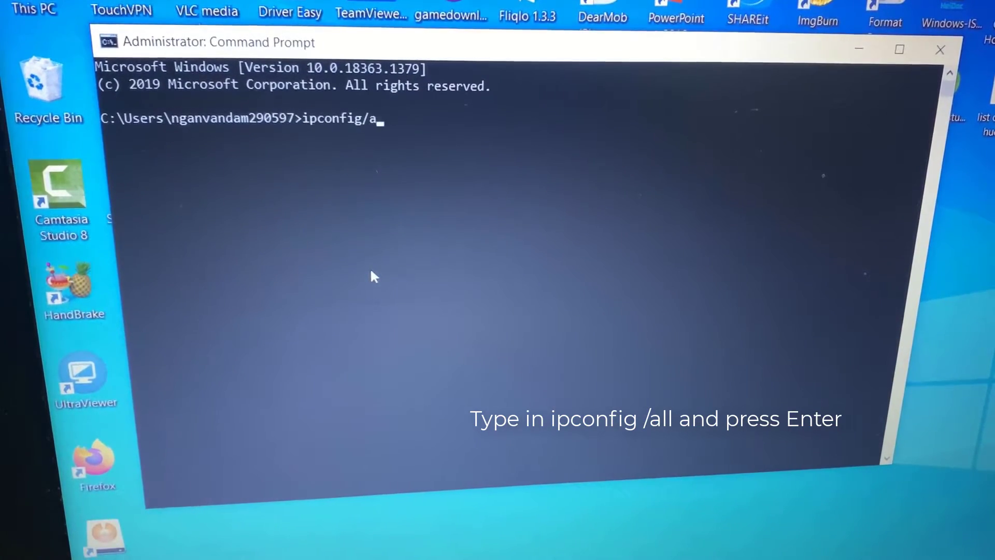
{"action": "key", "text": "Return"}
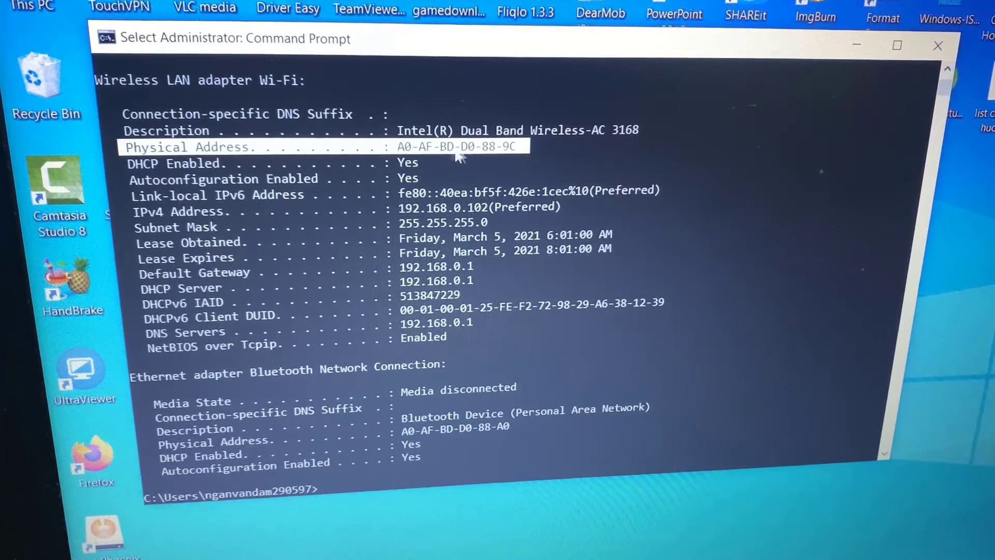
{"action": "mouse_move", "coordinate": [498, 161]}
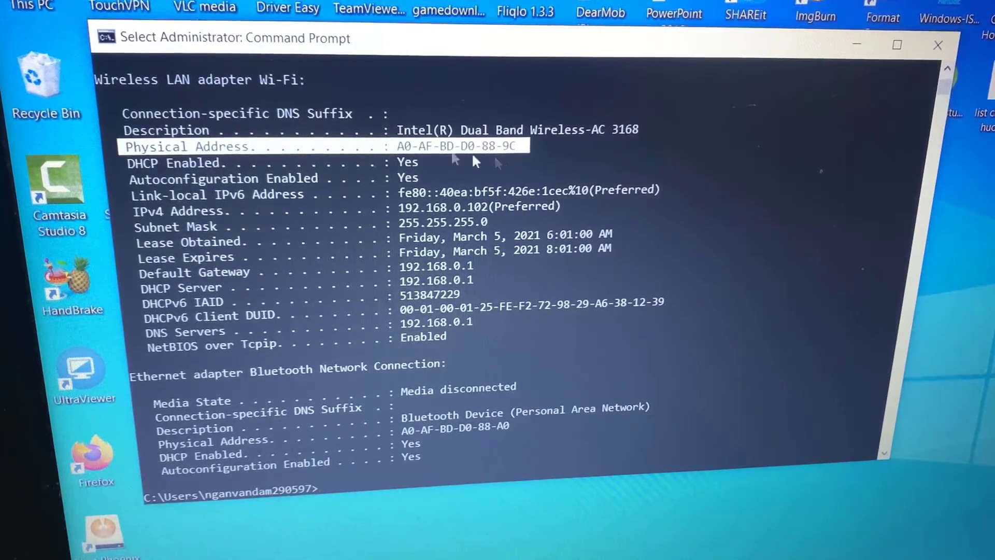
{"action": "mouse_move", "coordinate": [517, 168]}
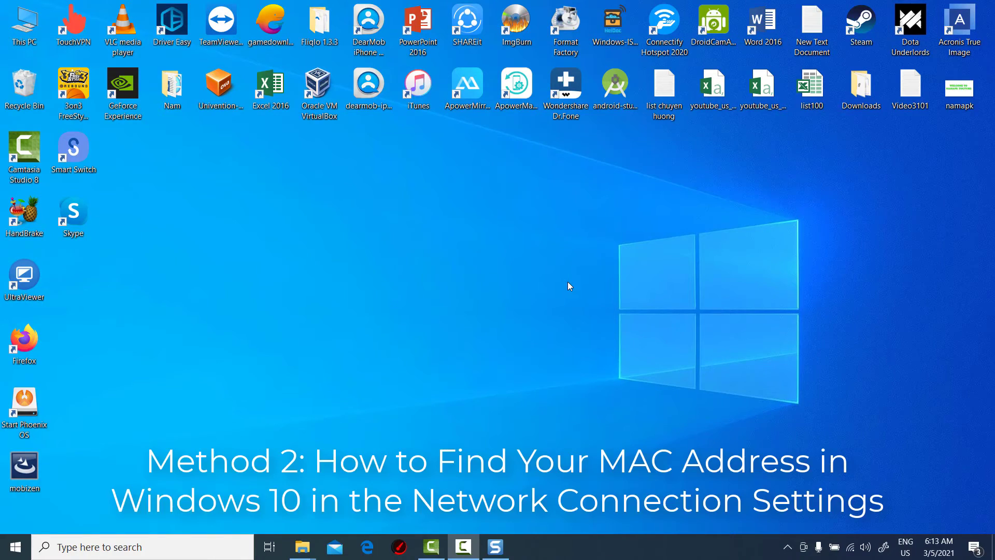
{"action": "mouse_move", "coordinate": [300, 445]}
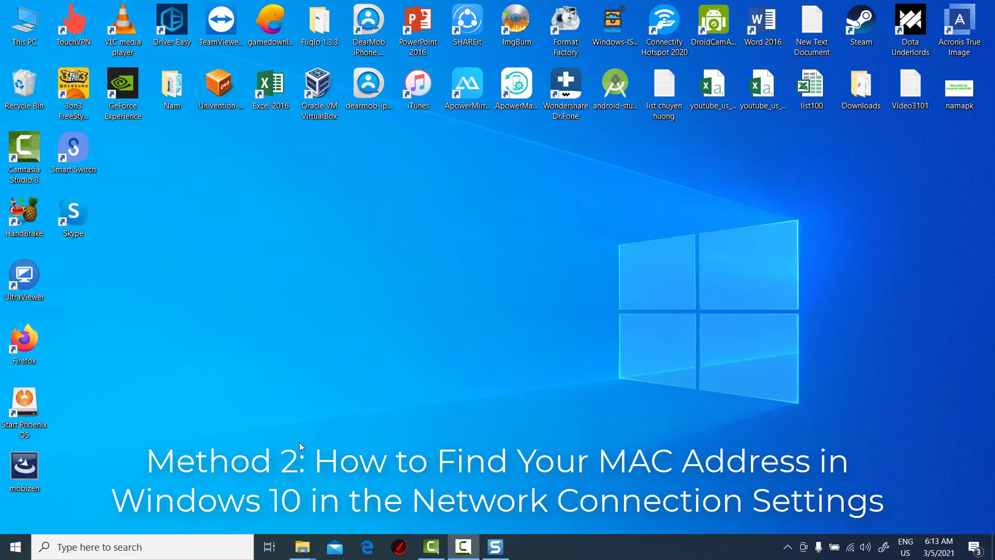
Step: Search the taskbar for Control Panel and open it
{"action": "type", "text": "co"}
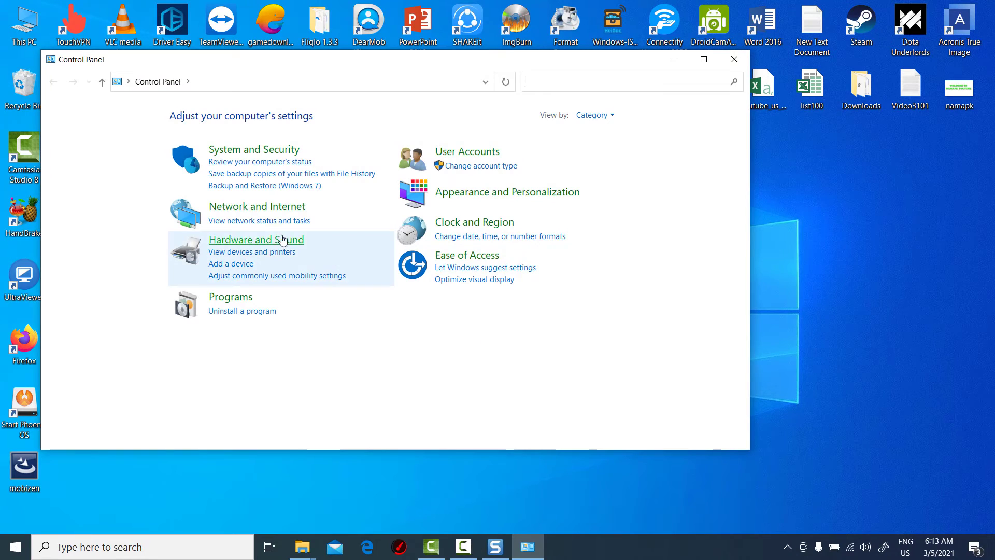
{"action": "left_click", "coordinate": [257, 206]}
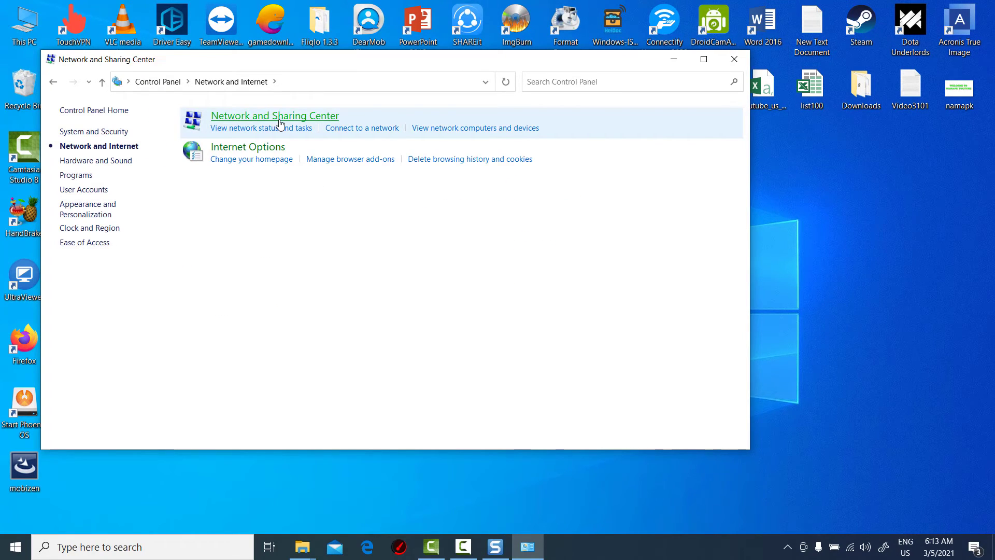
{"action": "left_click", "coordinate": [274, 115]}
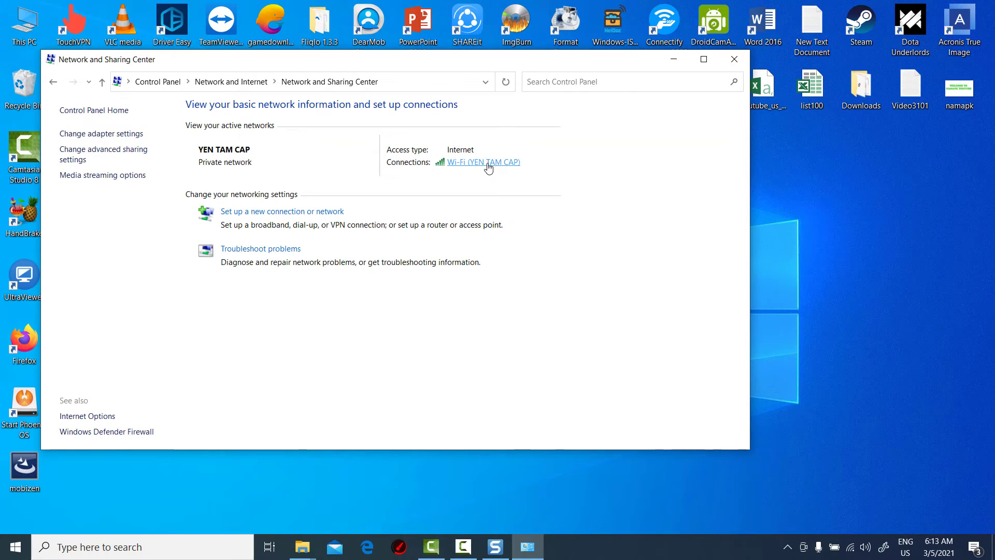
{"action": "left_click", "coordinate": [482, 162]}
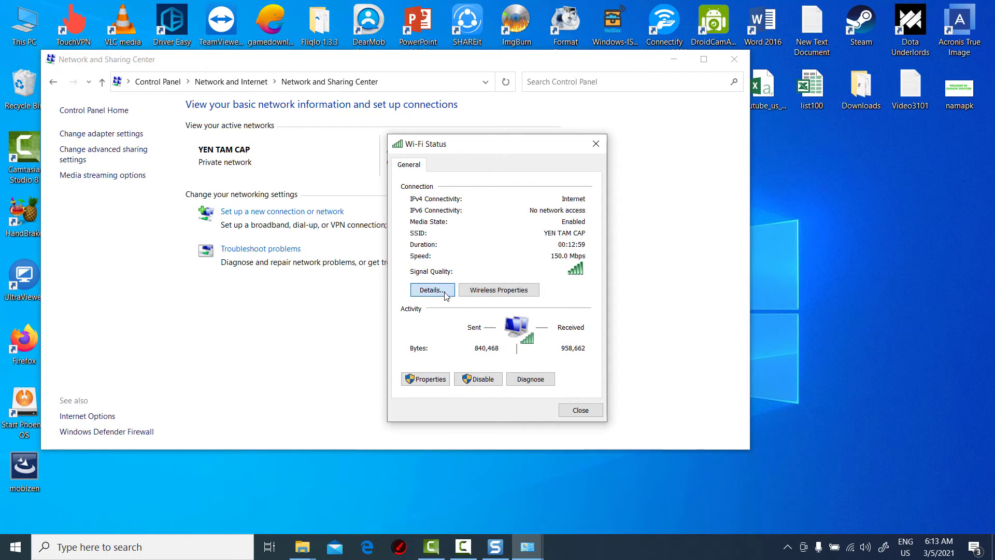
{"action": "left_click", "coordinate": [432, 289]}
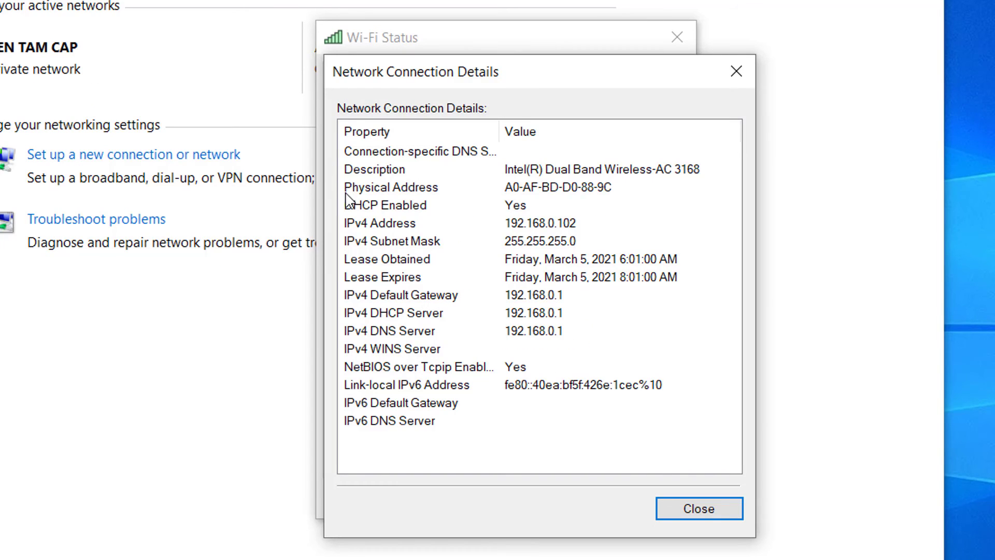
{"action": "left_click", "coordinate": [390, 187]}
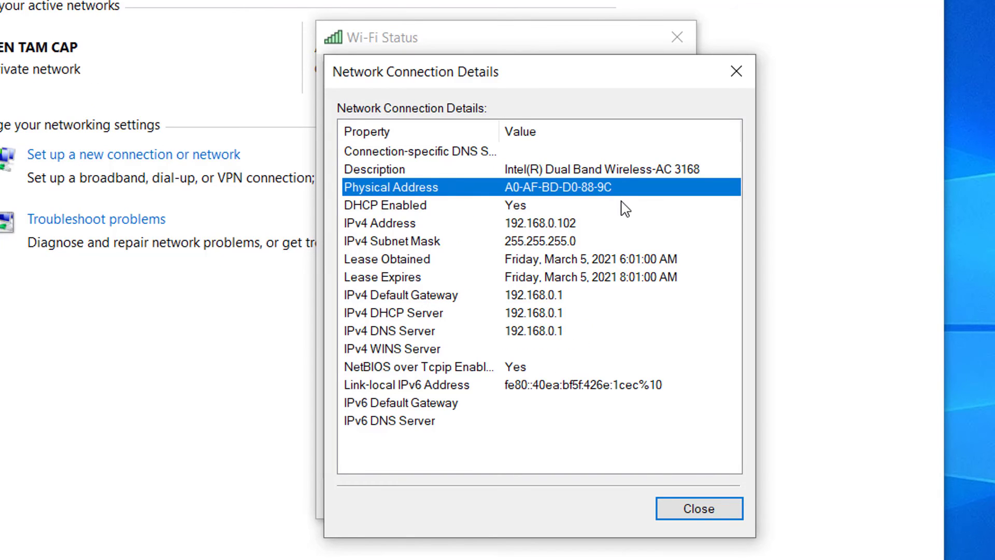